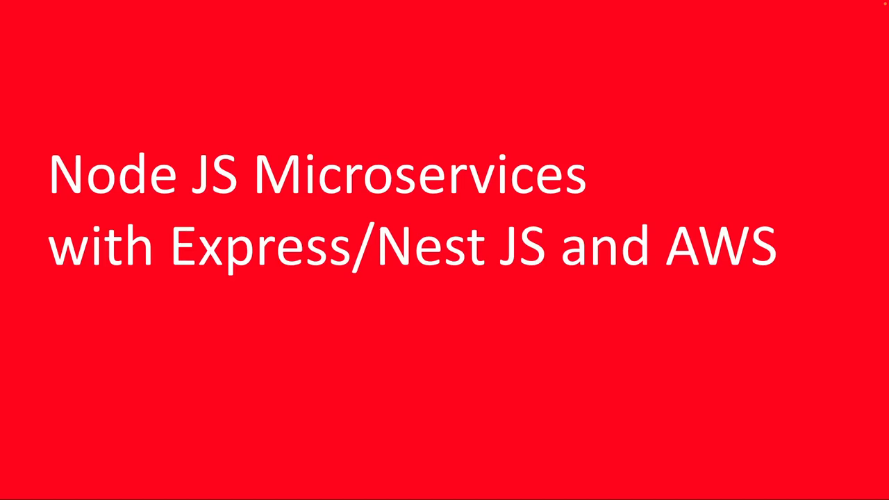
{"action": "mouse_move", "coordinate": [700, 436]}
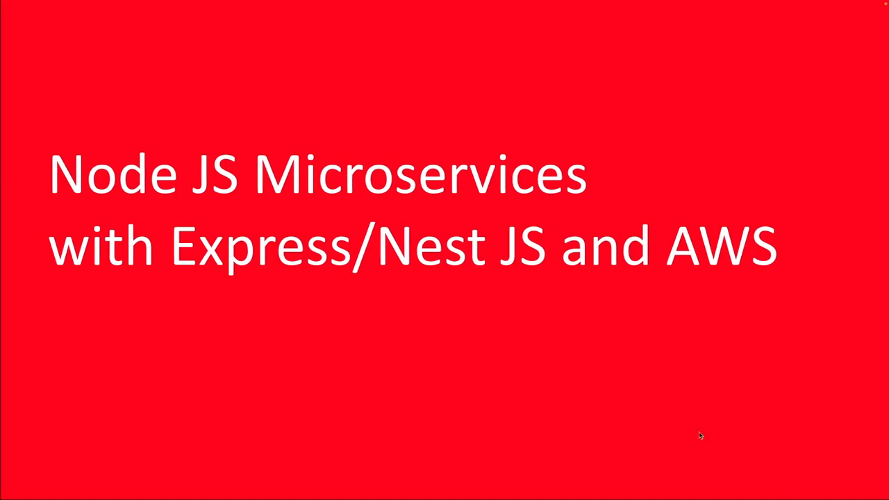